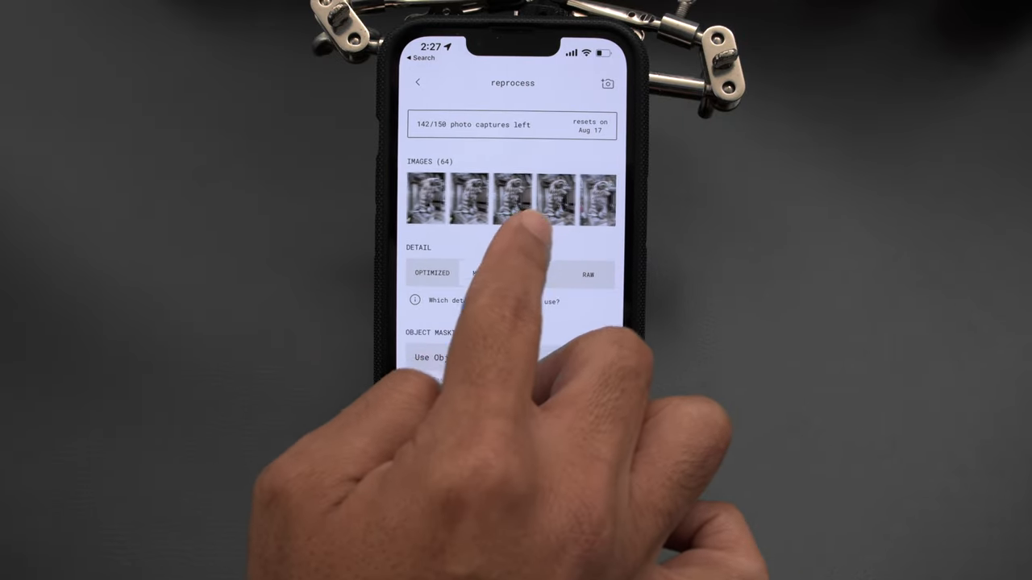
Add a Boolean Difference modifier to lion-clean using Cube as the cutting object
click(483, 274)
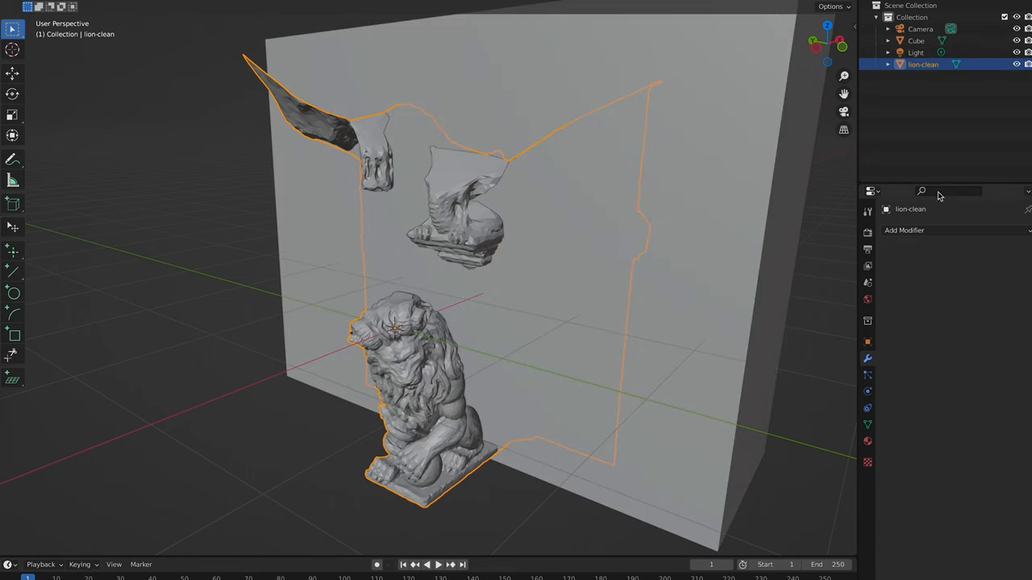
click(904, 230)
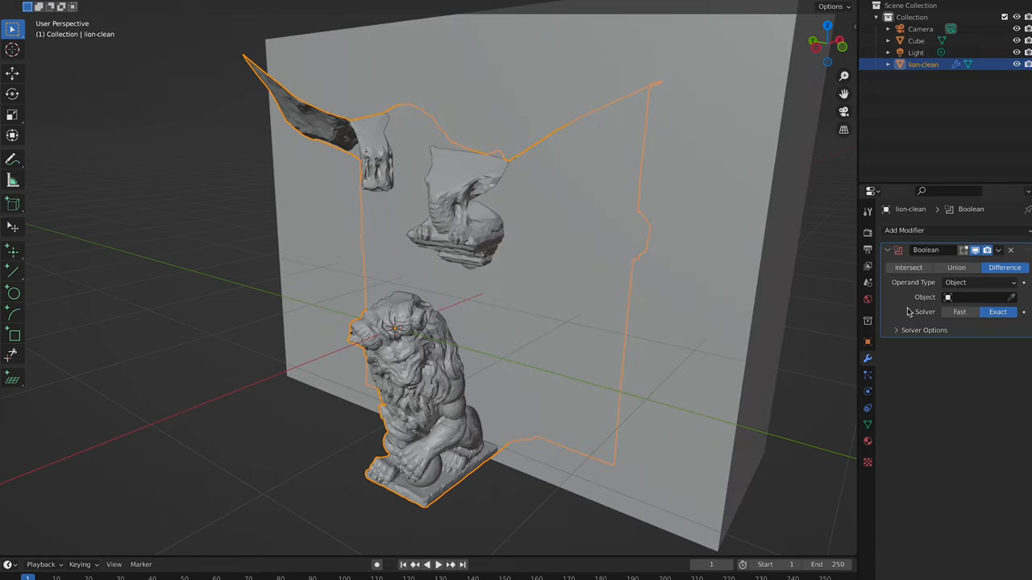
click(975, 297)
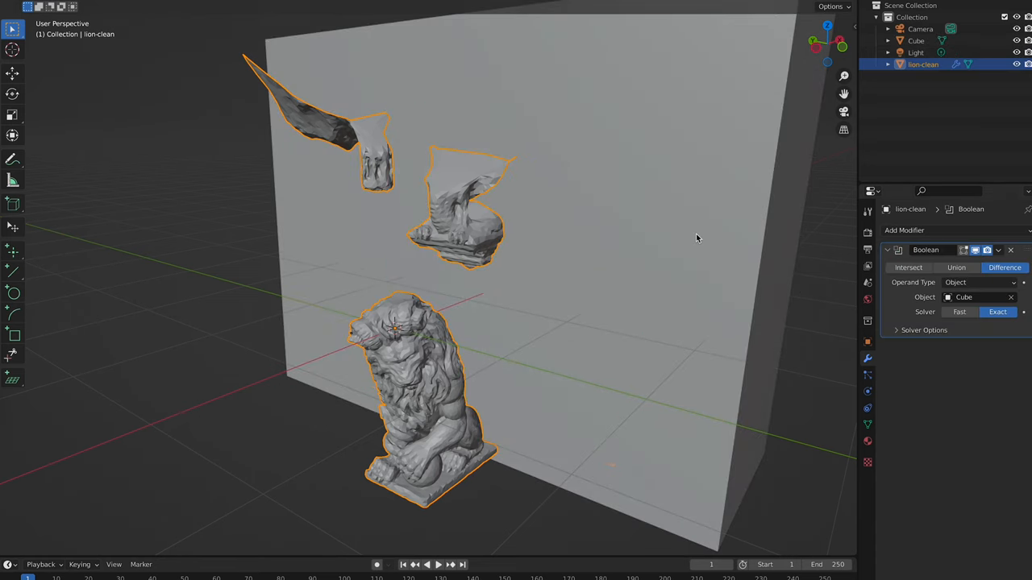
click(1016, 41)
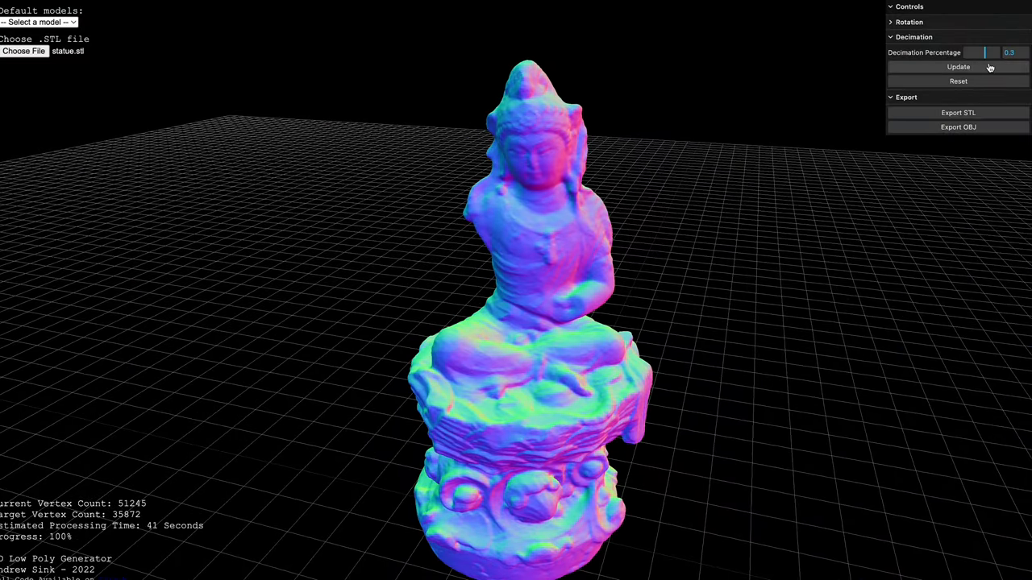
Run repeated 0.3 decimation updates until the statue reaches 4221 vertices
click(957, 66)
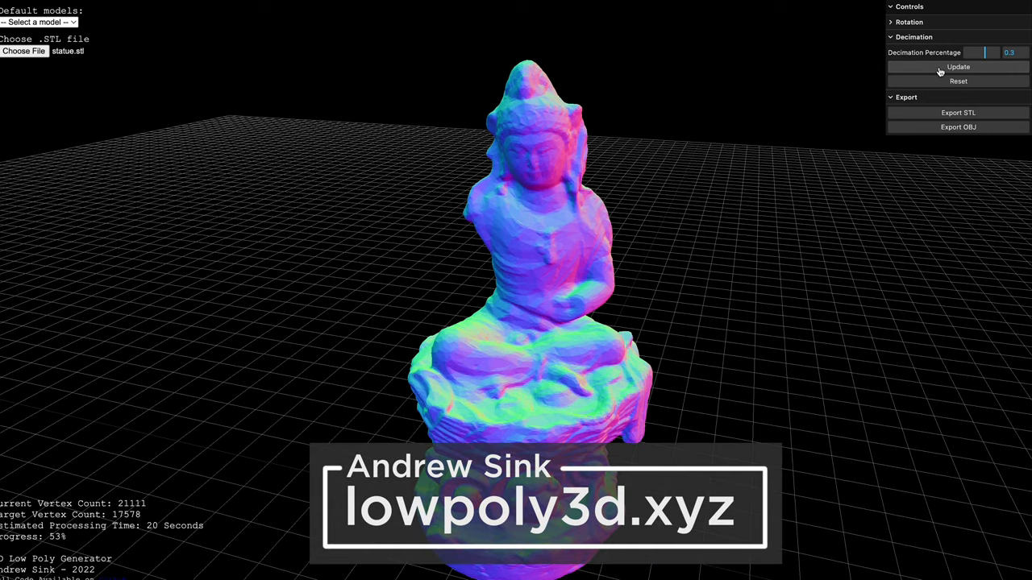
click(958, 67)
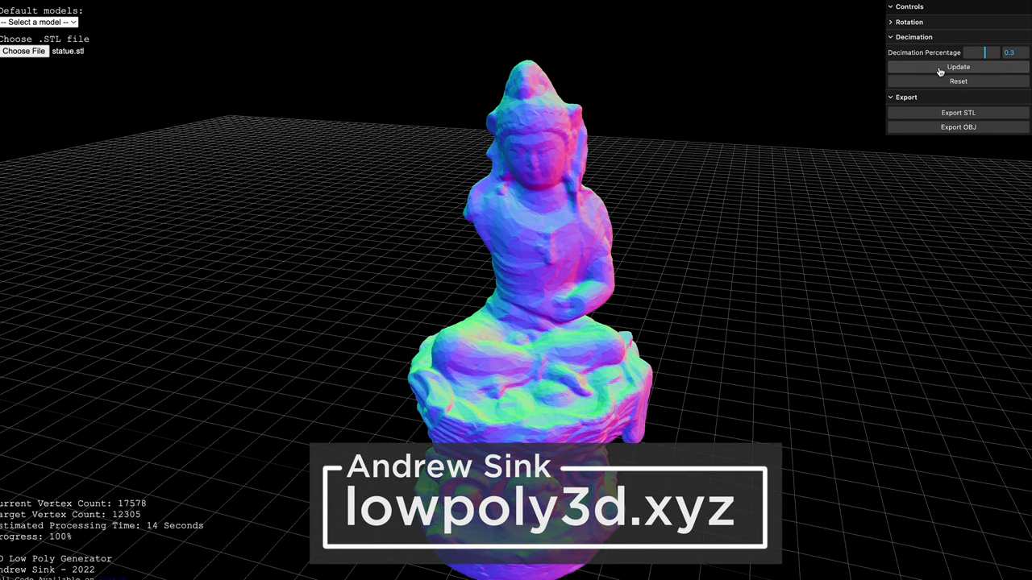
click(957, 67)
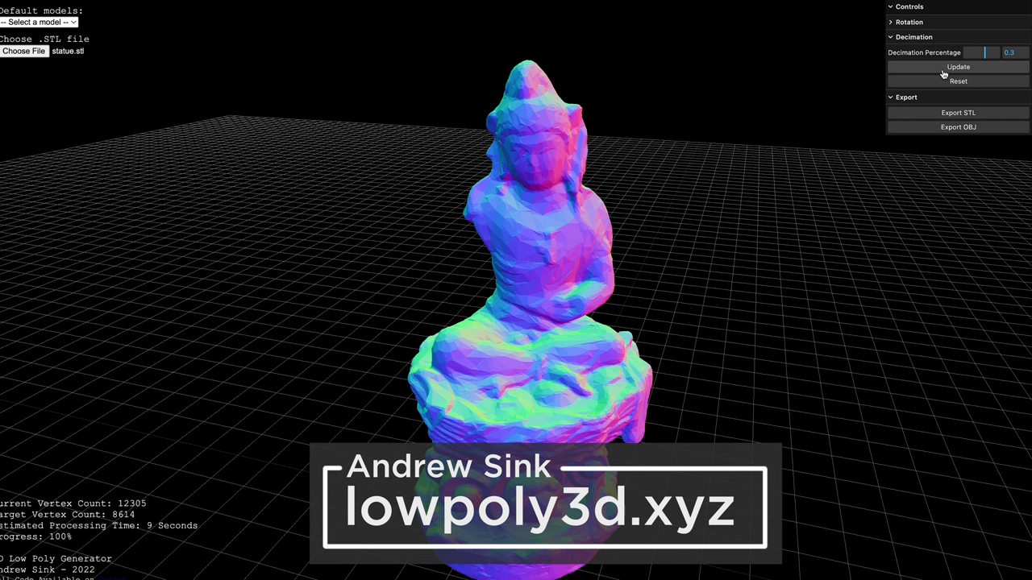
click(958, 67)
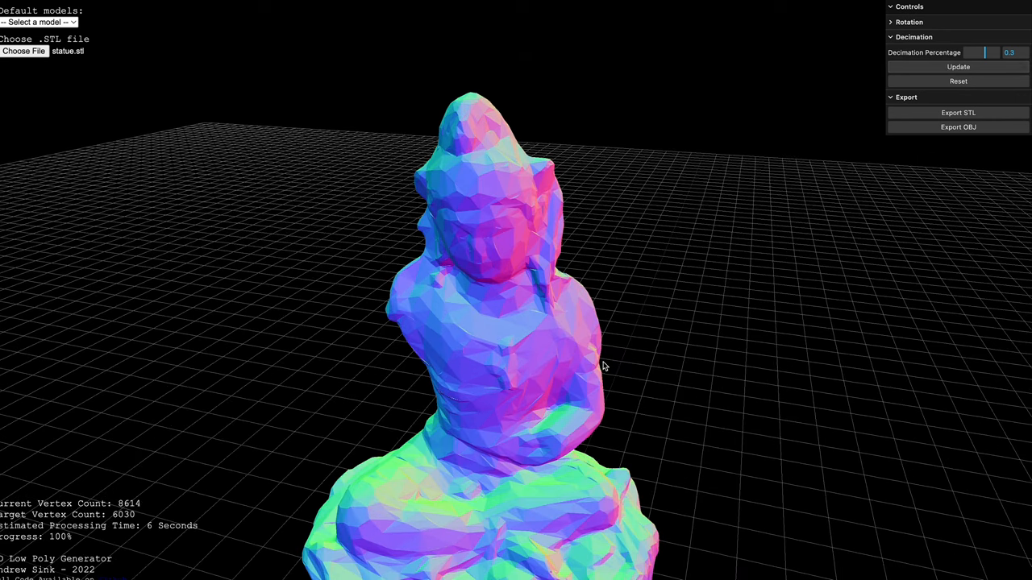
drag(605, 366, 629, 355)
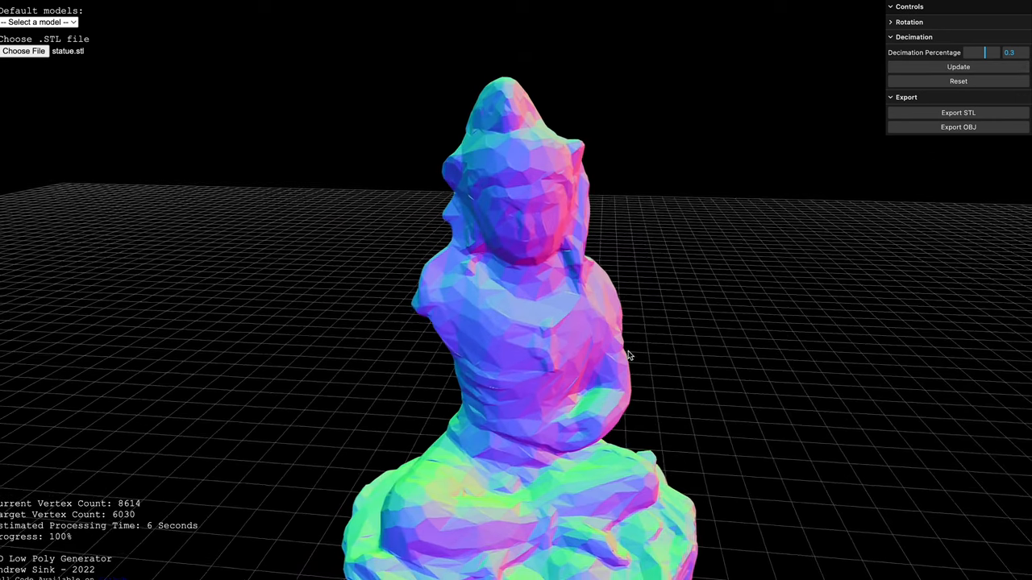
click(958, 67)
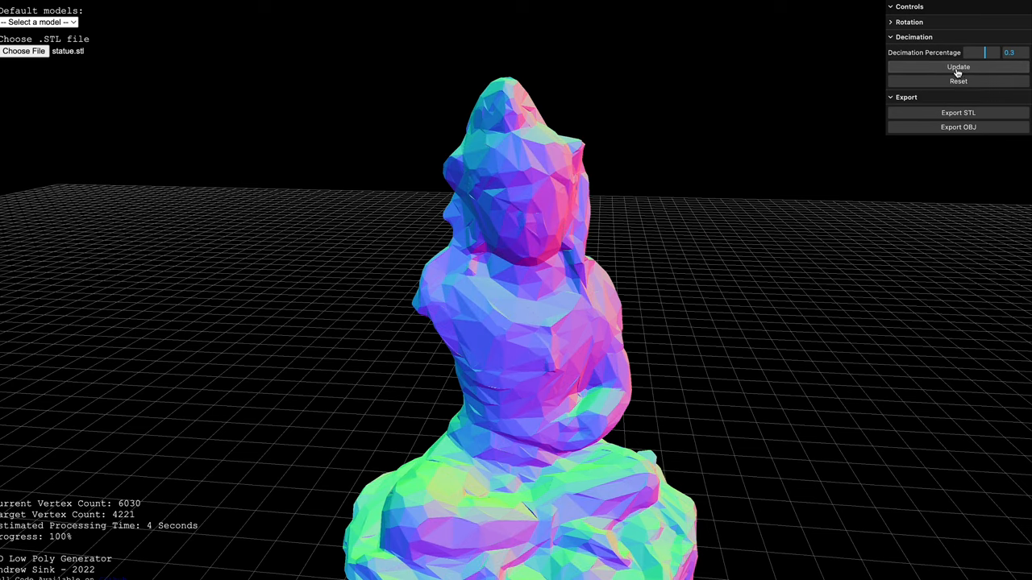
click(958, 67)
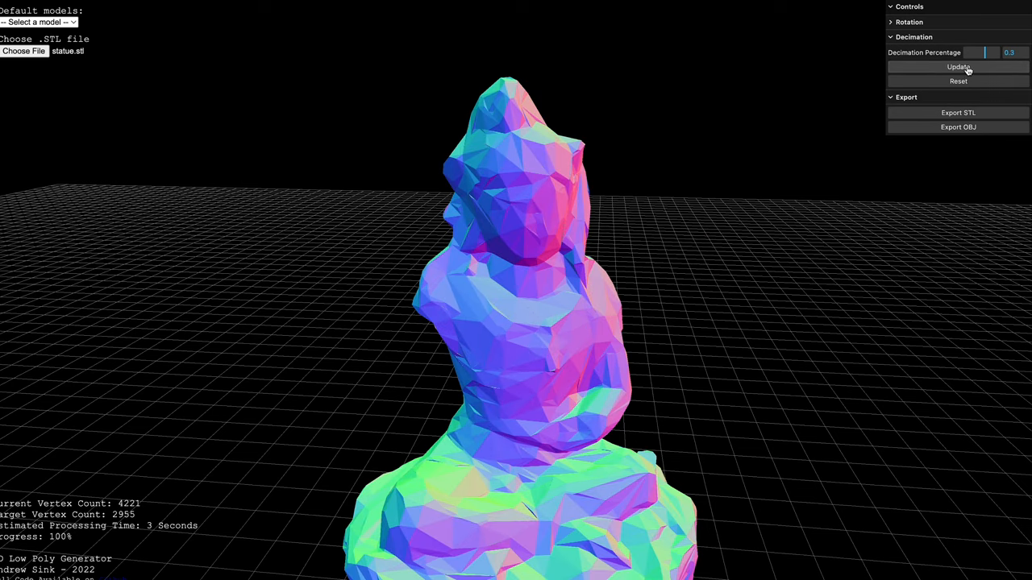
click(958, 67)
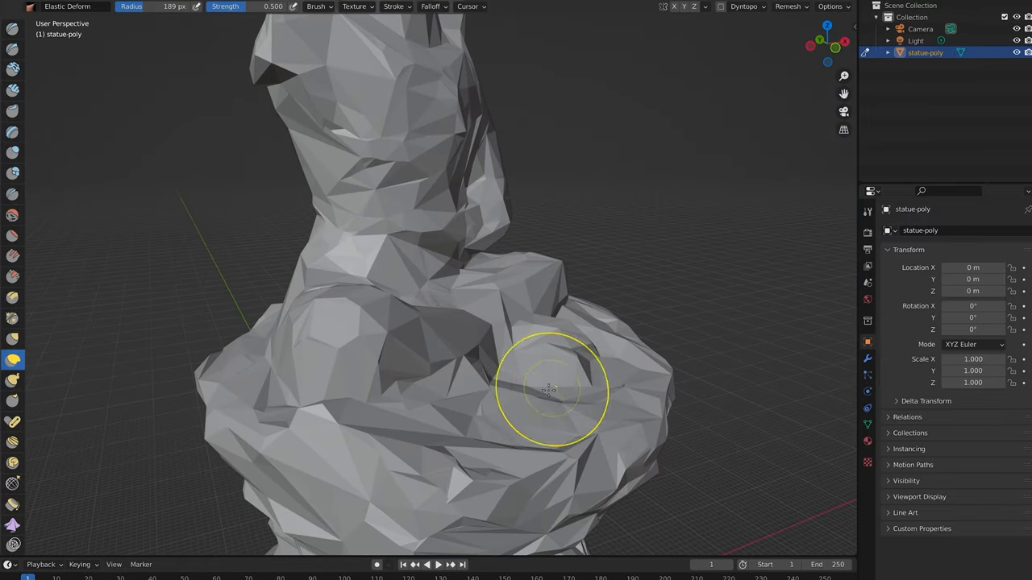
Drag an Elastic Deform stroke over statue-poly's folded arm to reshape it
drag(552, 391, 567, 339)
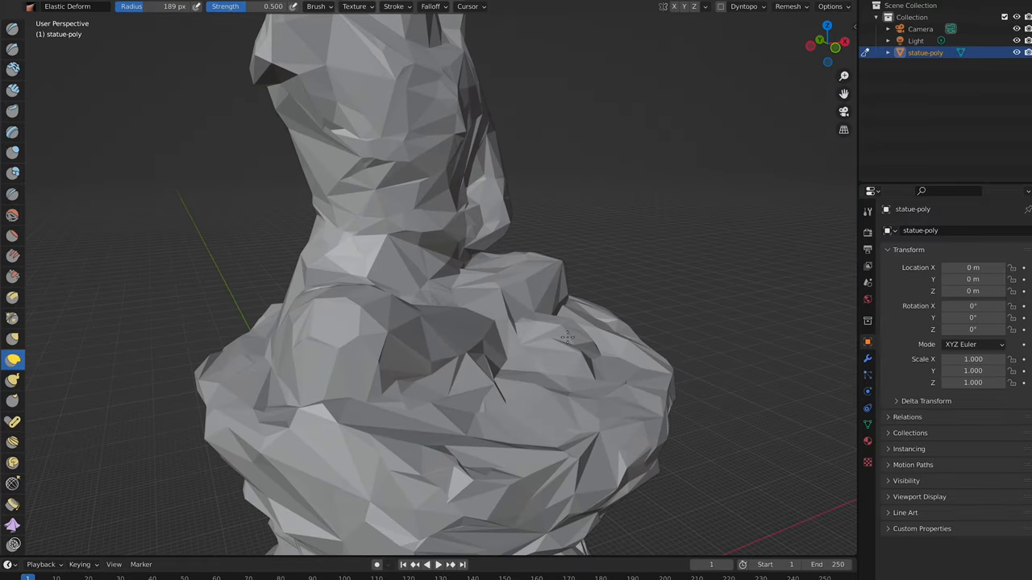